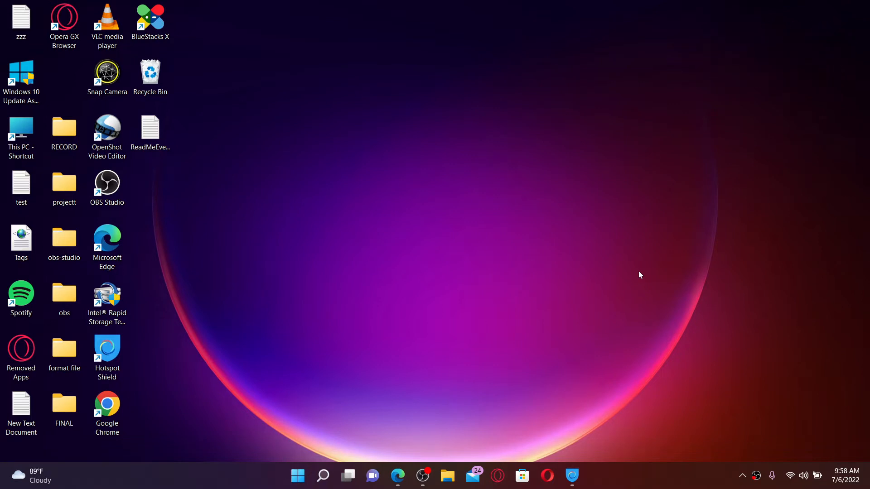
Launch Microsoft Edge and go to community.workday.com to reach the Workday sign-in page.
left_click(397, 476)
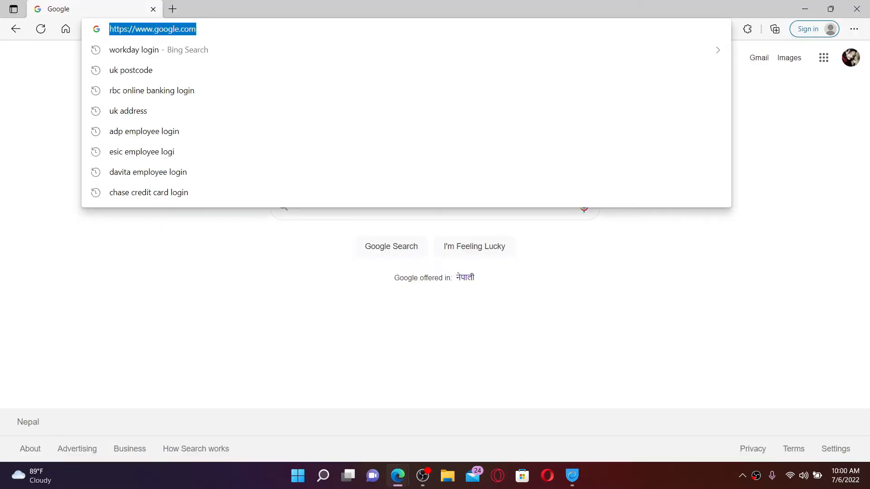
type("community.workday.com")
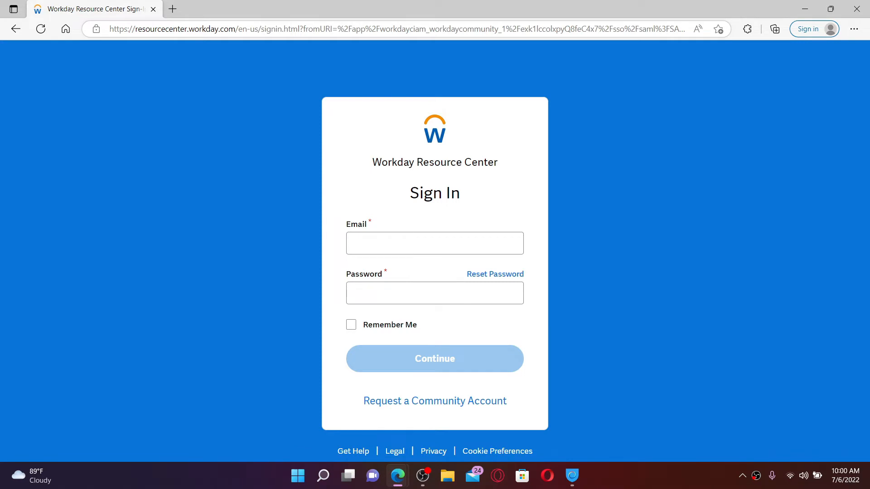
Enter the sign-in email and password, leaving Remember Me unticked.
left_click(434, 242)
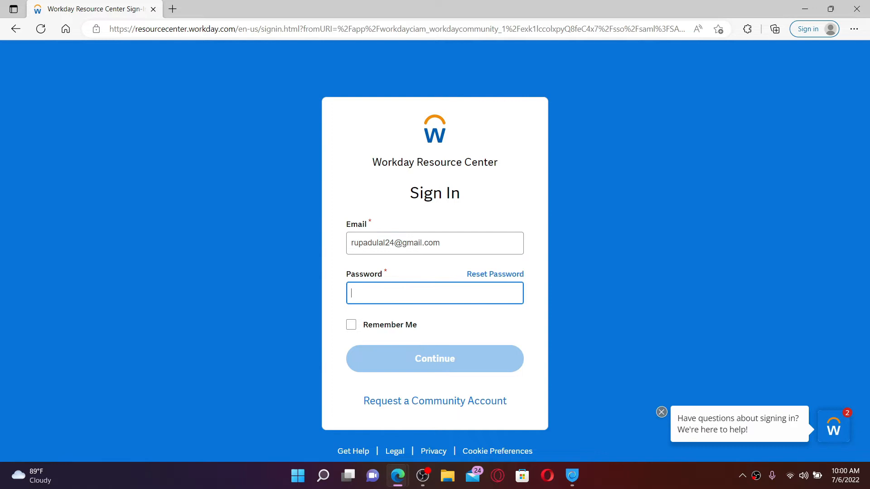
type("••••••")
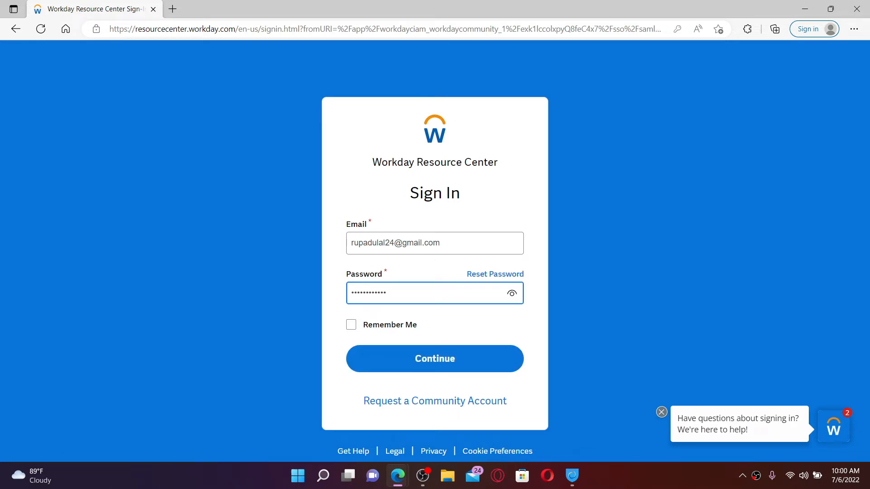
mouse_move(495, 273)
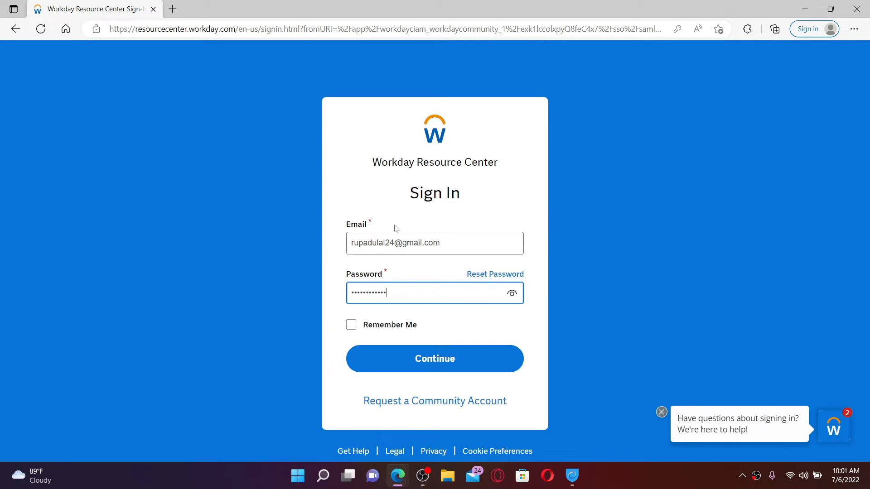
left_click(351, 325)
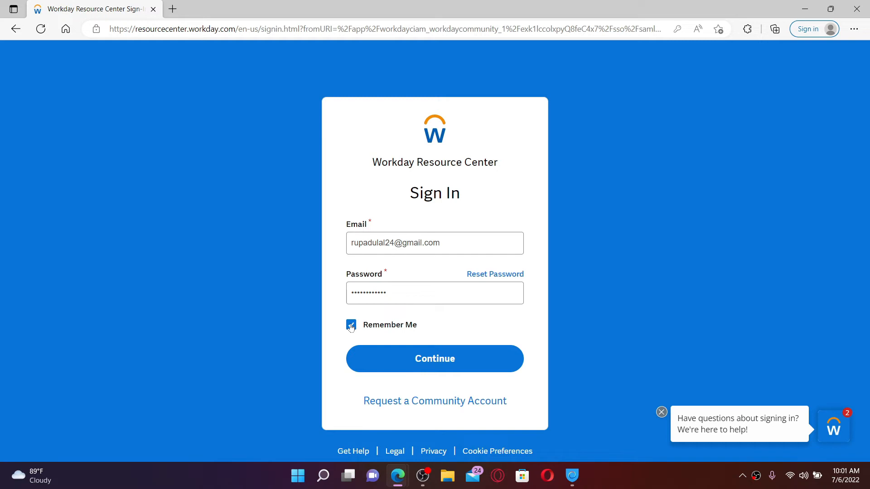
left_click(350, 325)
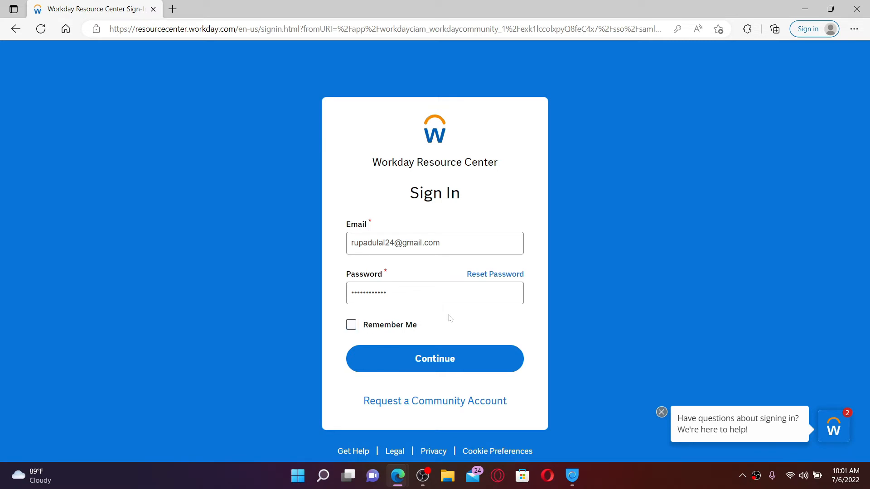